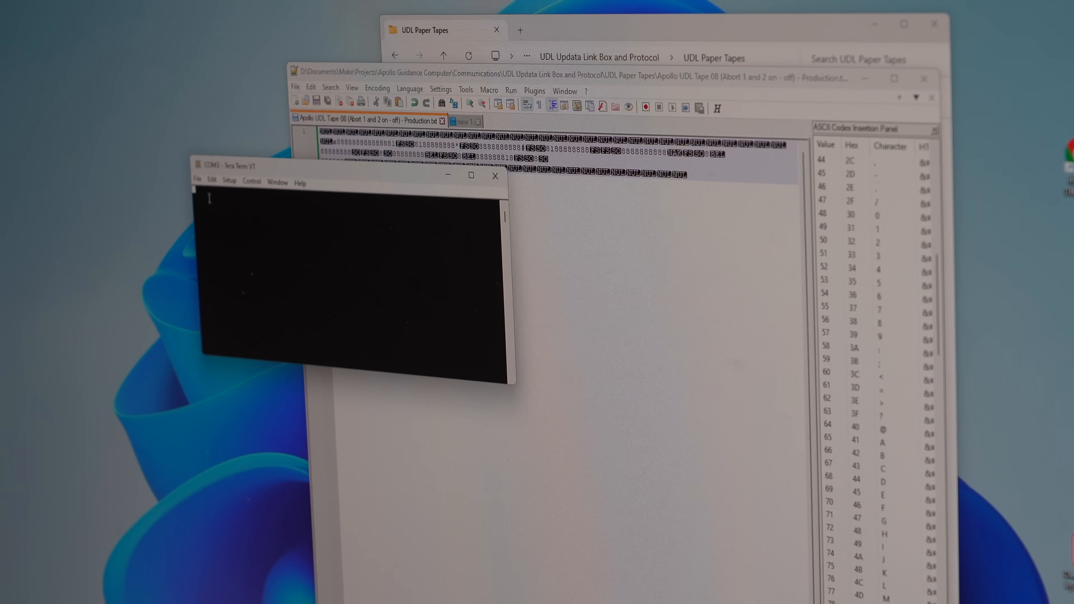
# - Send the 'Apollo UDL Tape 08 (Abort 1 and 2 on - off)' file over COM3 via Send file
pyautogui.click(196, 181)
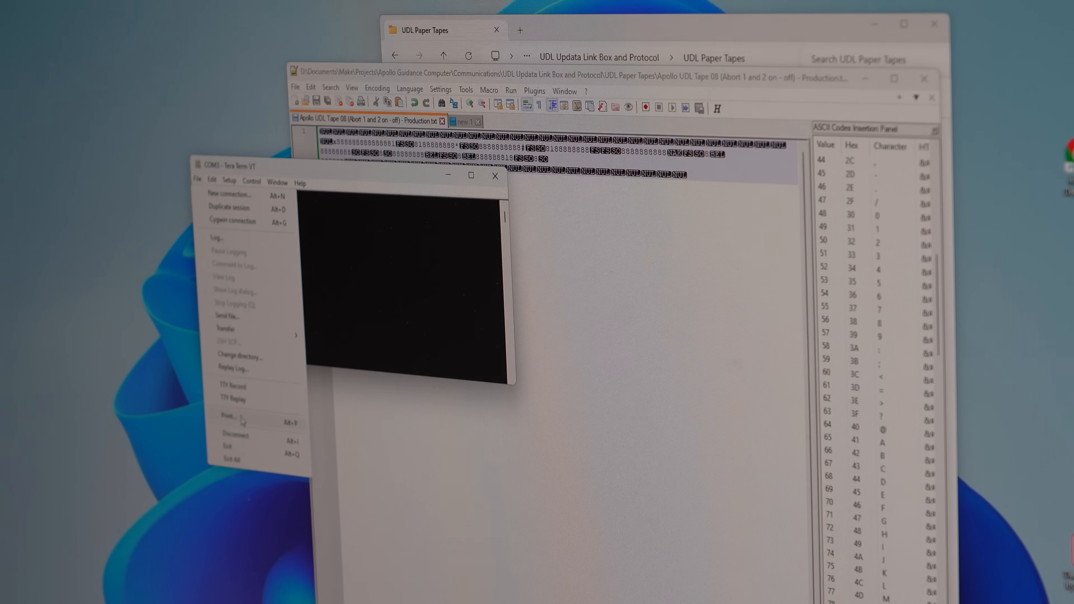
pyautogui.click(226, 315)
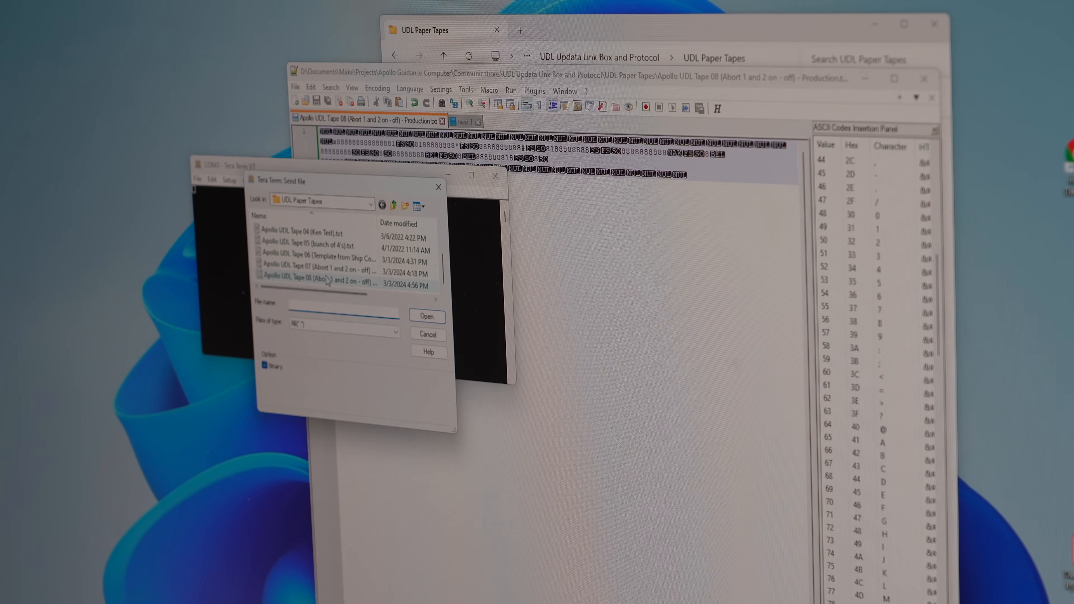
pyautogui.click(318, 282)
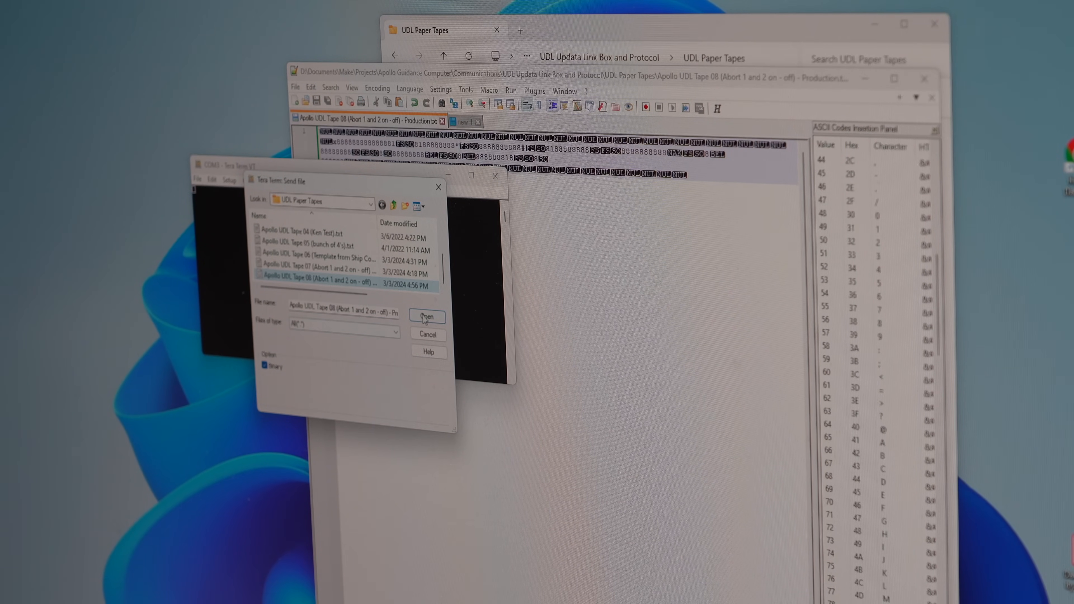
pyautogui.click(426, 316)
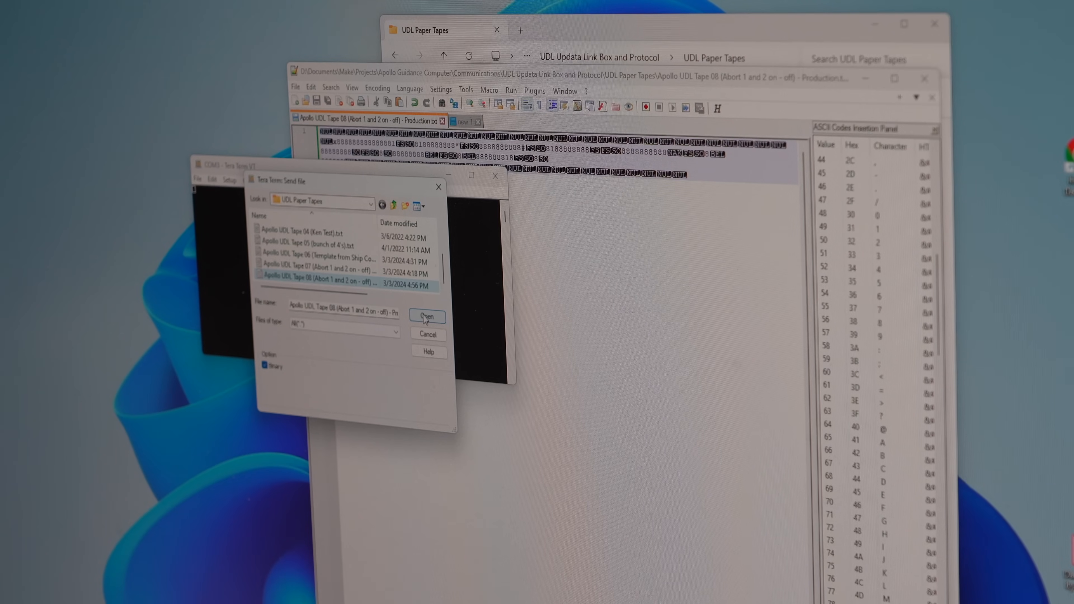
pyautogui.click(425, 317)
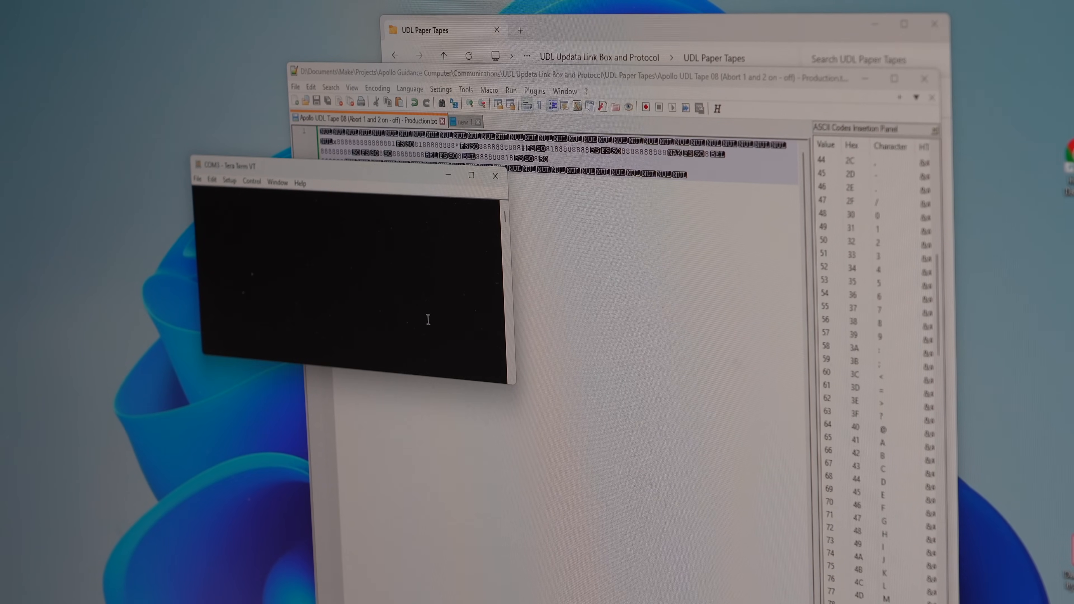